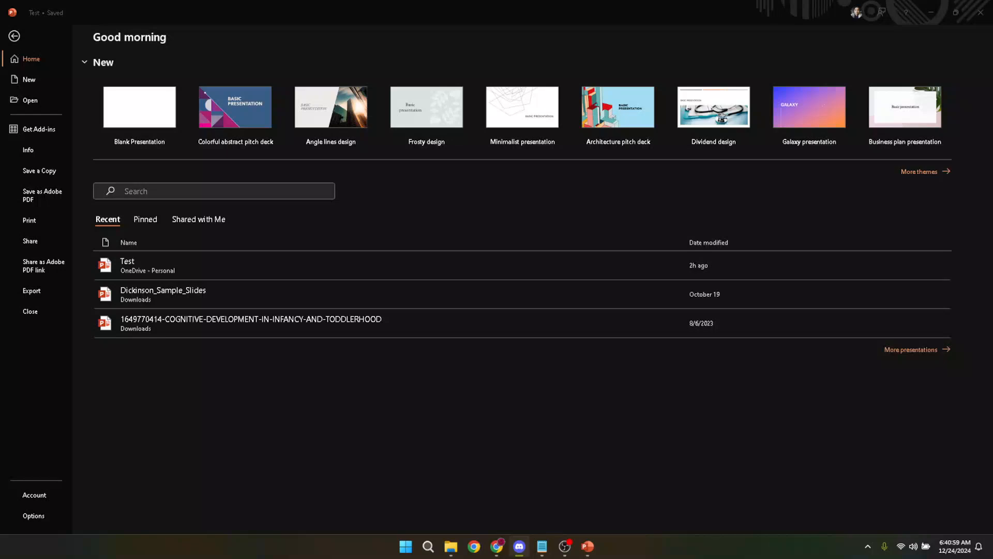
pyautogui.moveTo(584, 422)
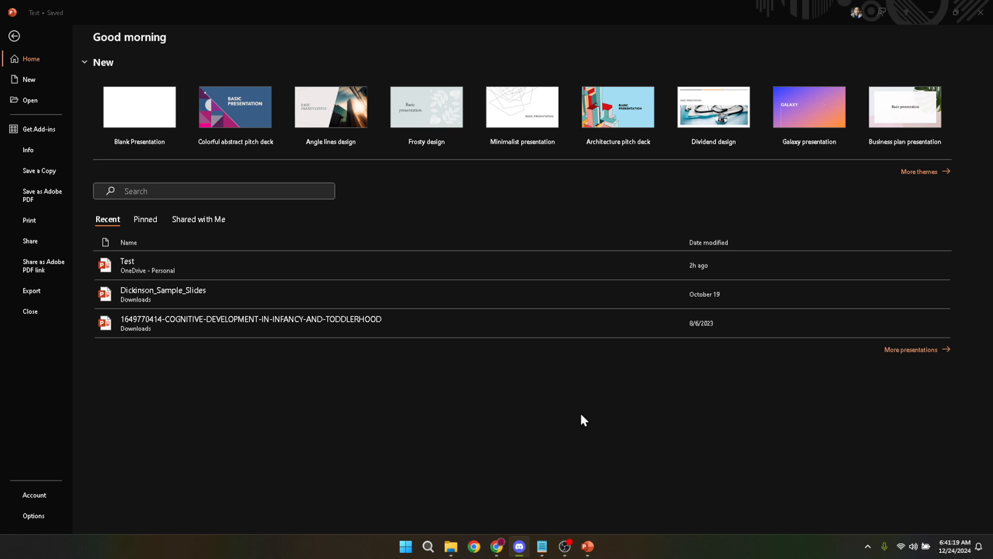
pyautogui.moveTo(484, 268)
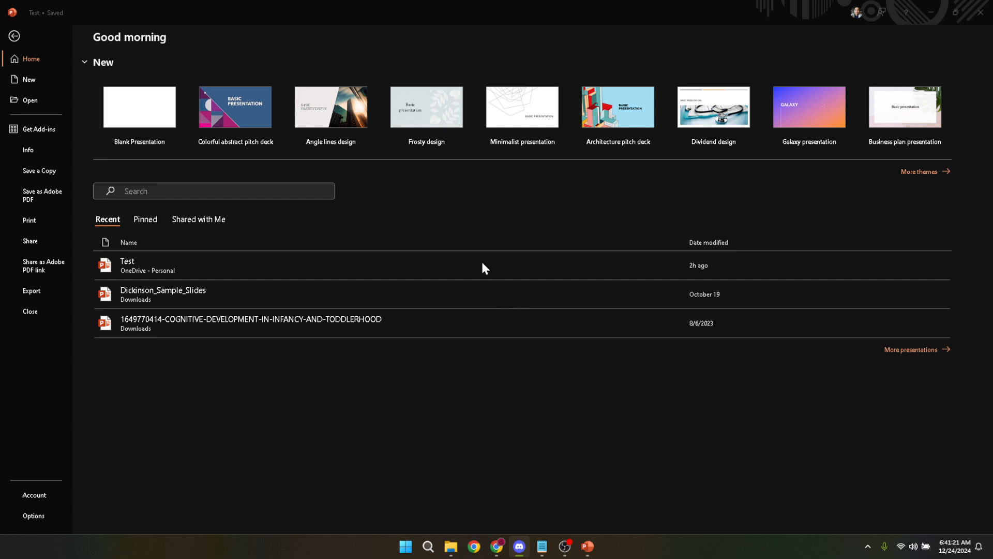
pyautogui.moveTo(482, 265)
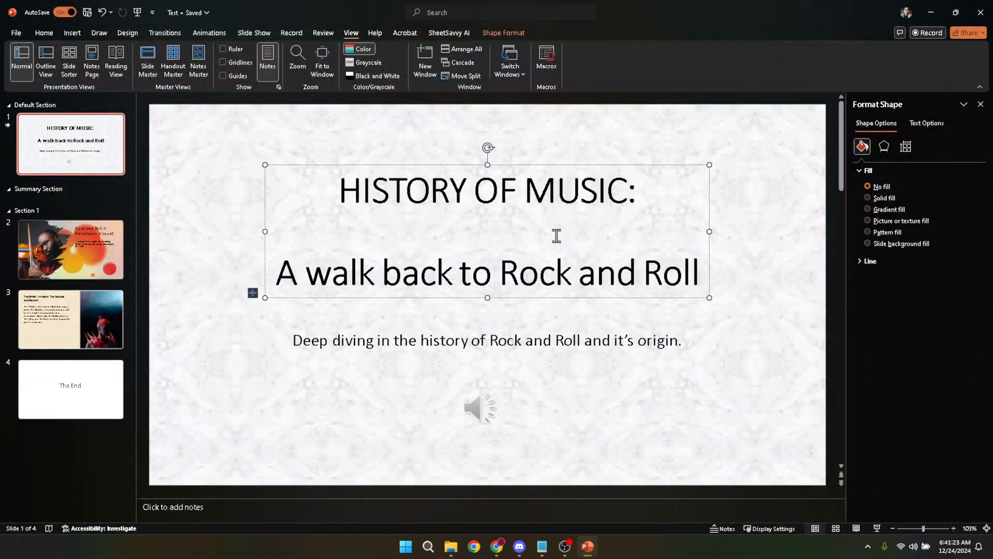
pyautogui.moveTo(755, 264)
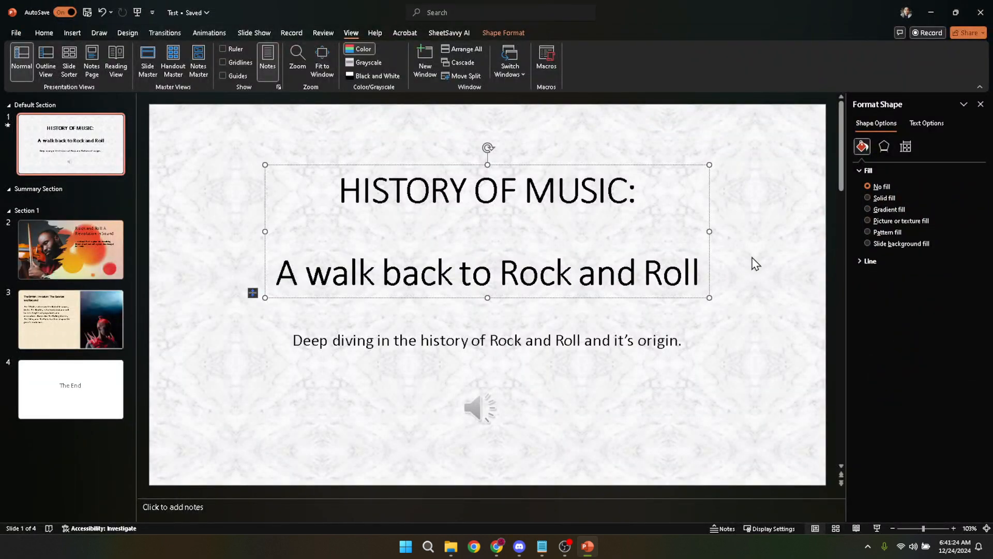
# - Deselect the title box to show the title slide's tiled marble texture fill at 65% transparency
pyautogui.click(627, 237)
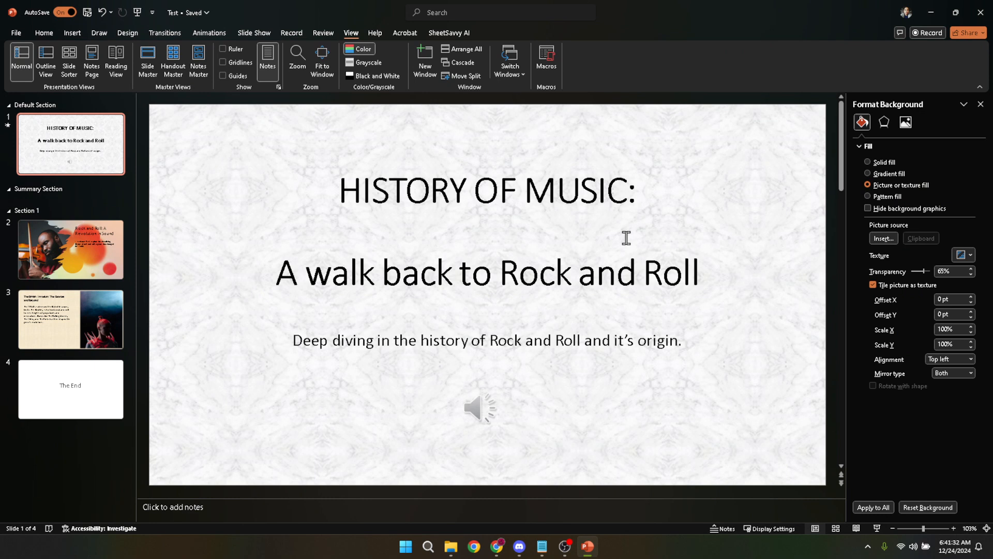
pyautogui.moveTo(662, 247)
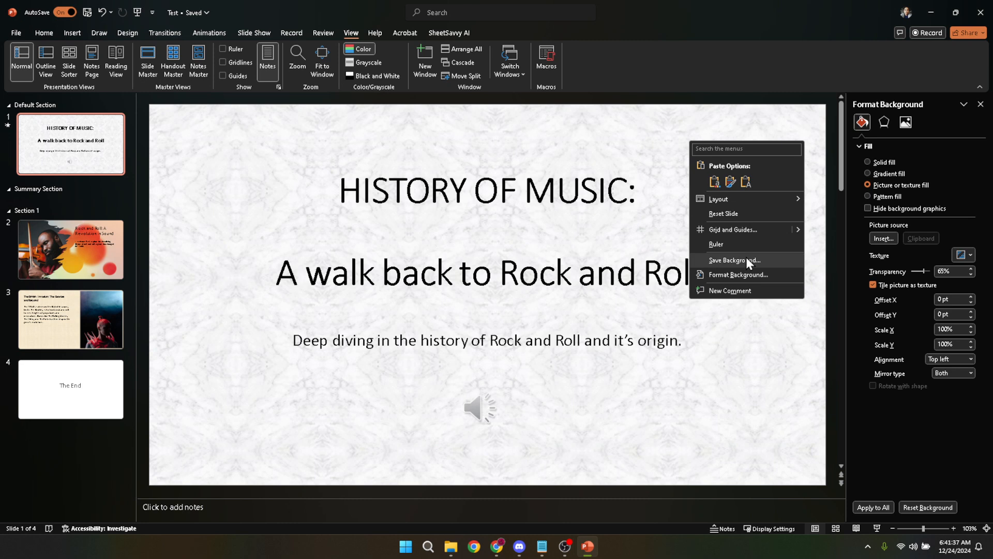
pyautogui.click(748, 274)
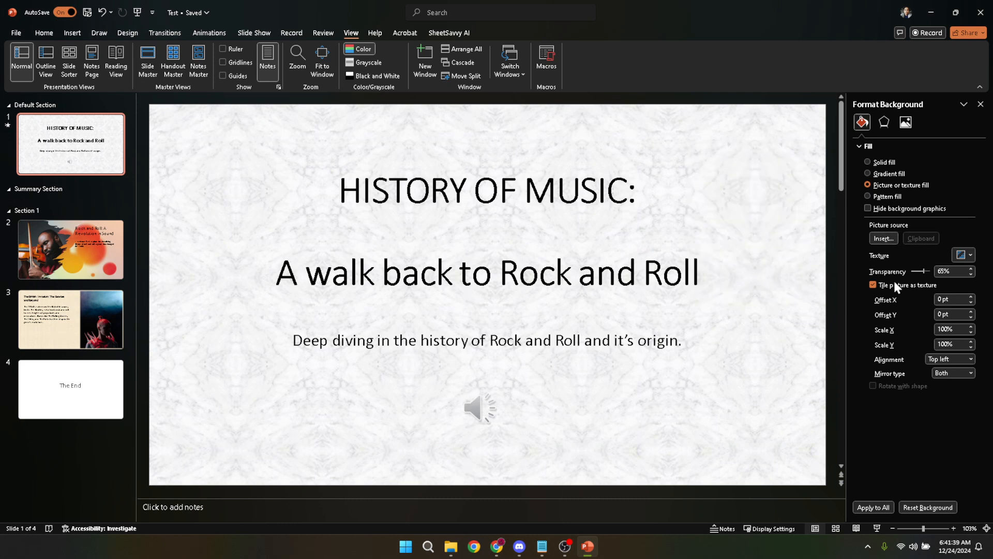
pyautogui.moveTo(836, 209)
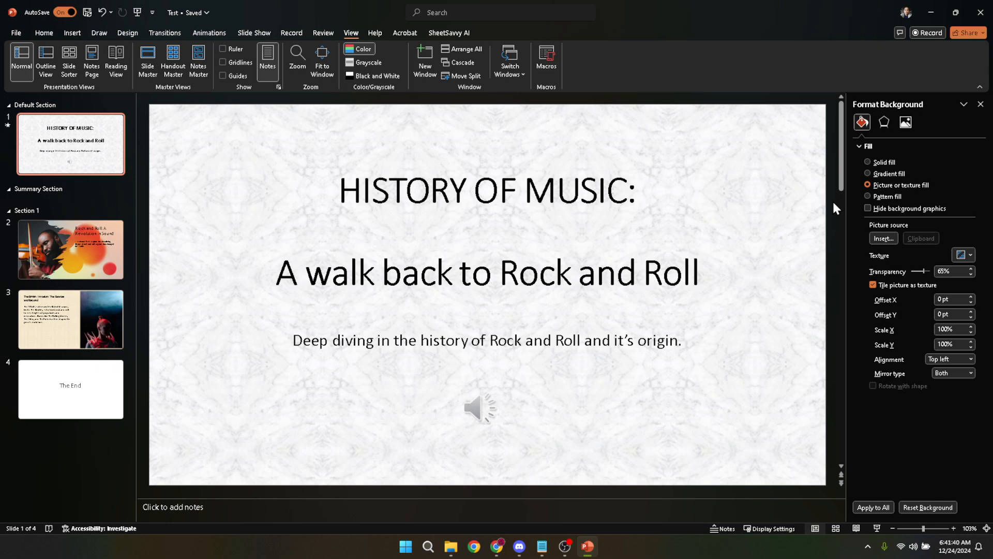
pyautogui.moveTo(854, 198)
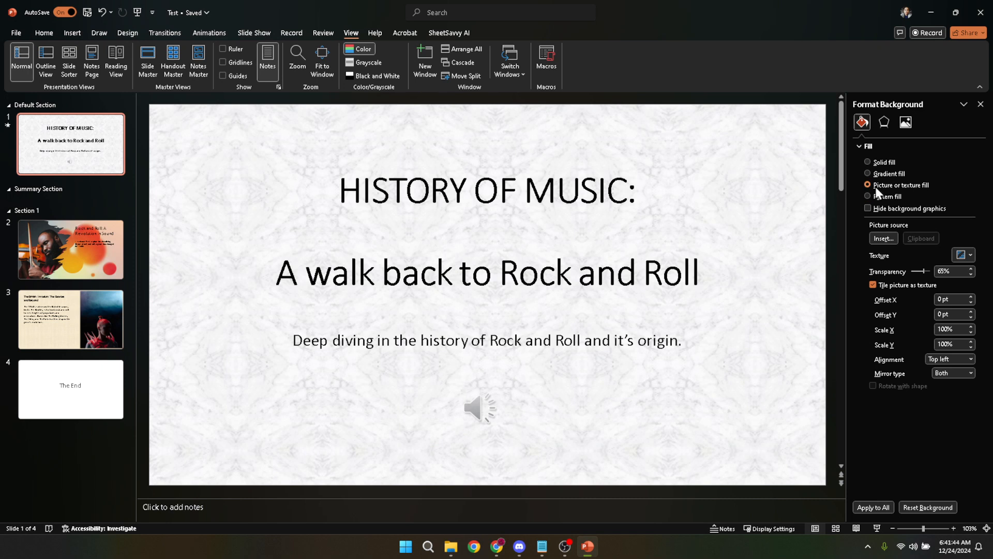
pyautogui.moveTo(916, 190)
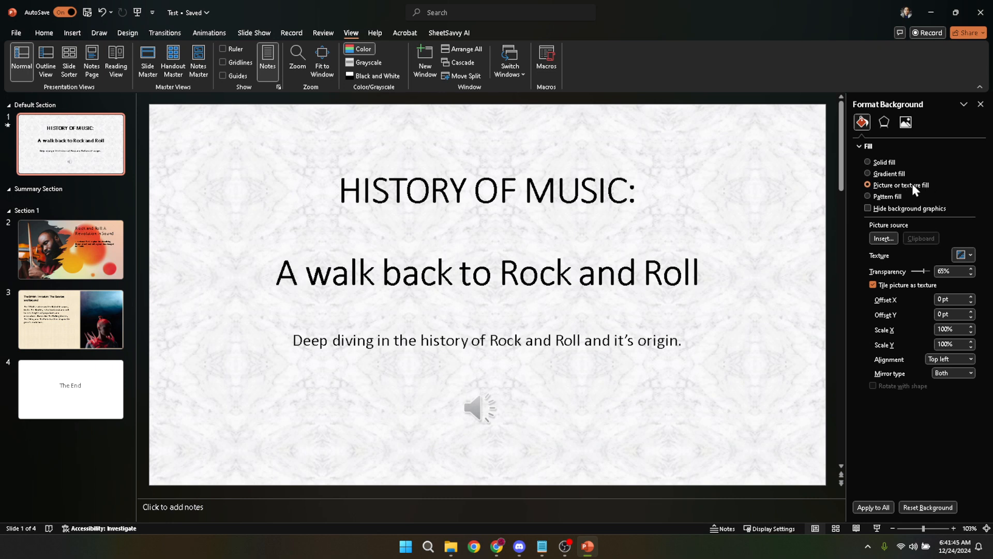
pyautogui.moveTo(914, 191)
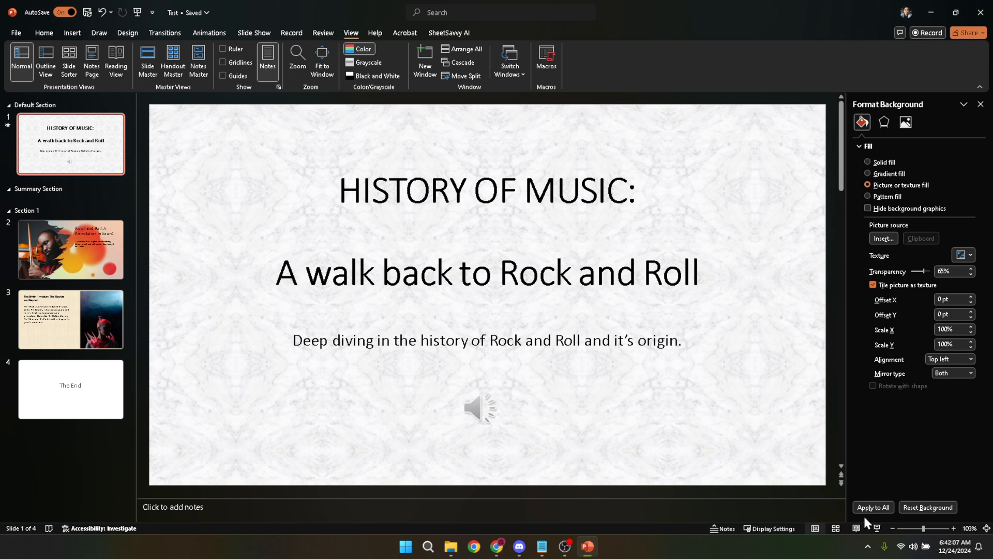
# - Apply the title slide's marble texture background to all four slides with Apply to All
pyautogui.click(872, 507)
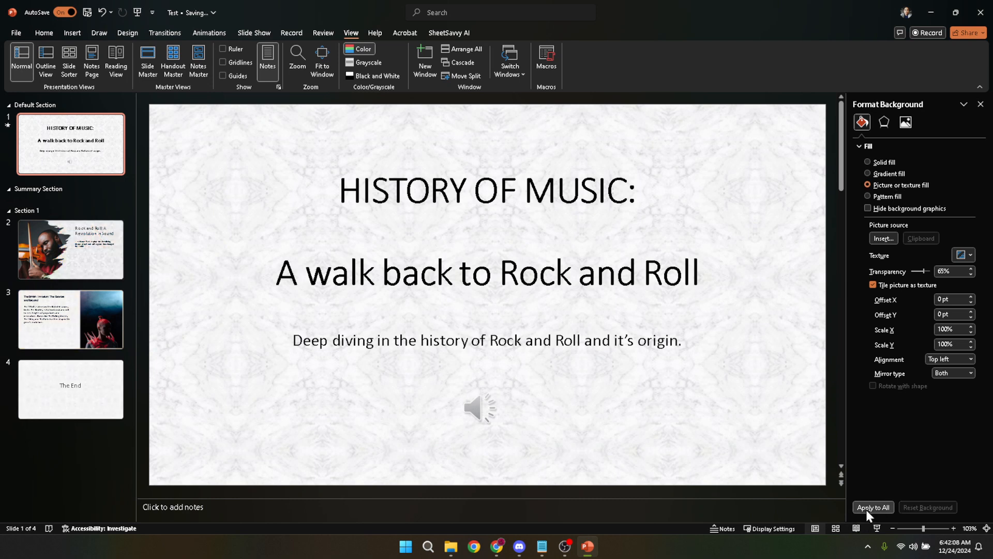